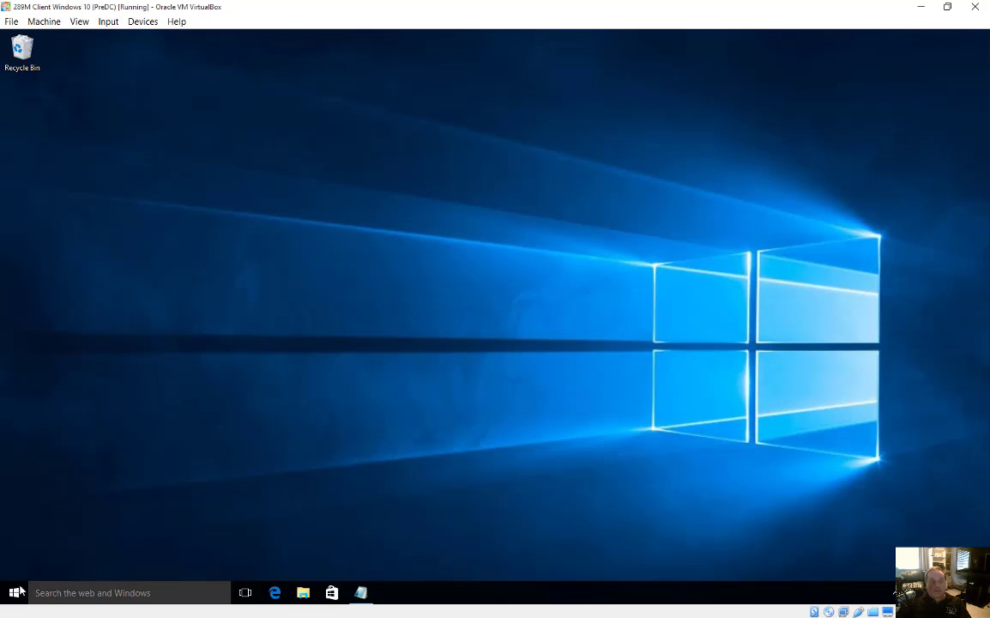
# - Reveal the Machine menu's control options — snapshot, pause, reset and ACPI Shutdown
pyautogui.rightClick(14, 592)
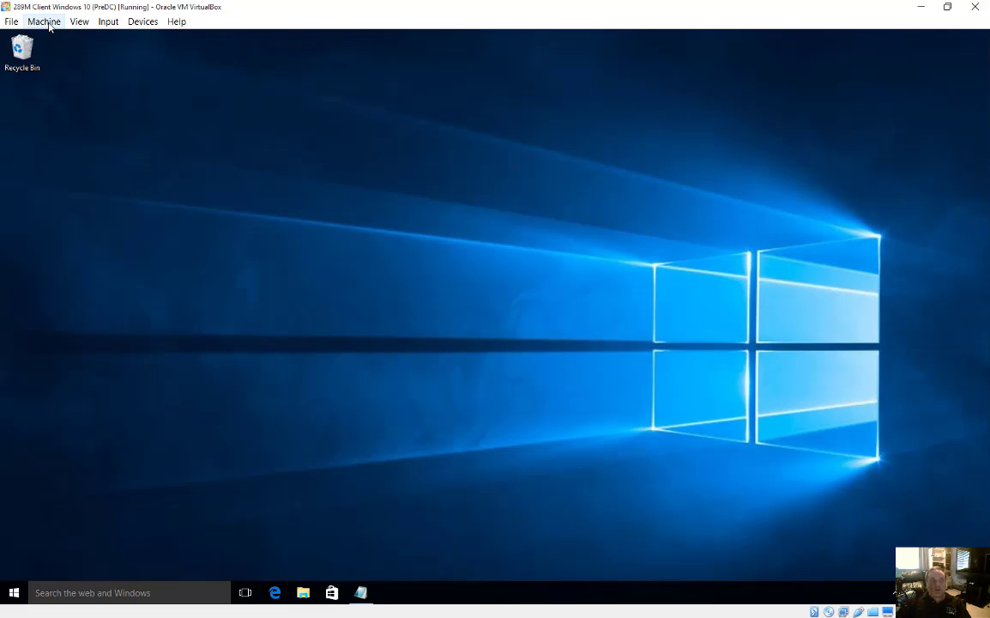
pyautogui.click(45, 21)
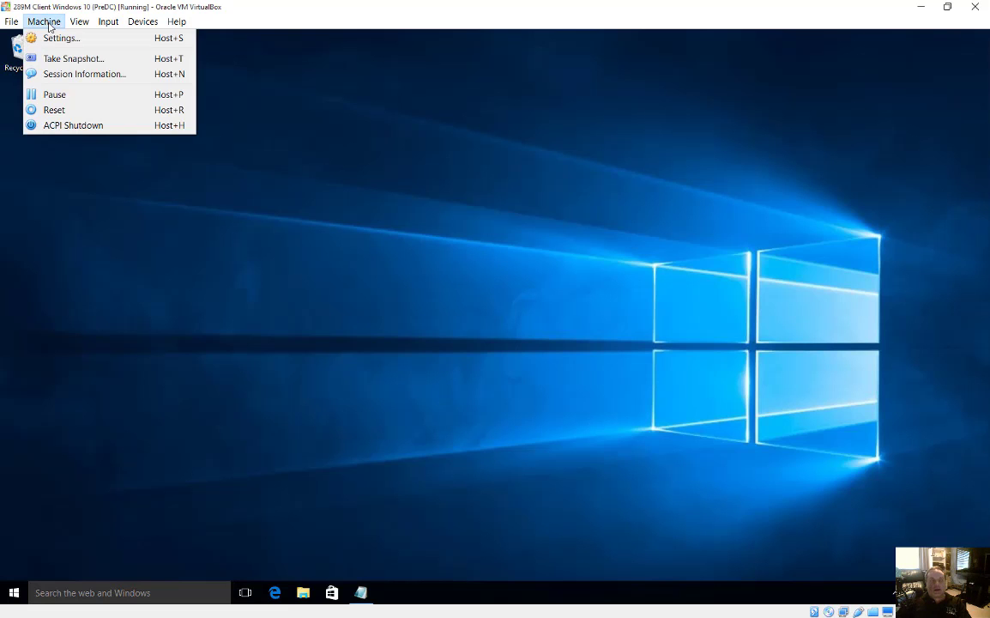
pyautogui.moveTo(98, 125)
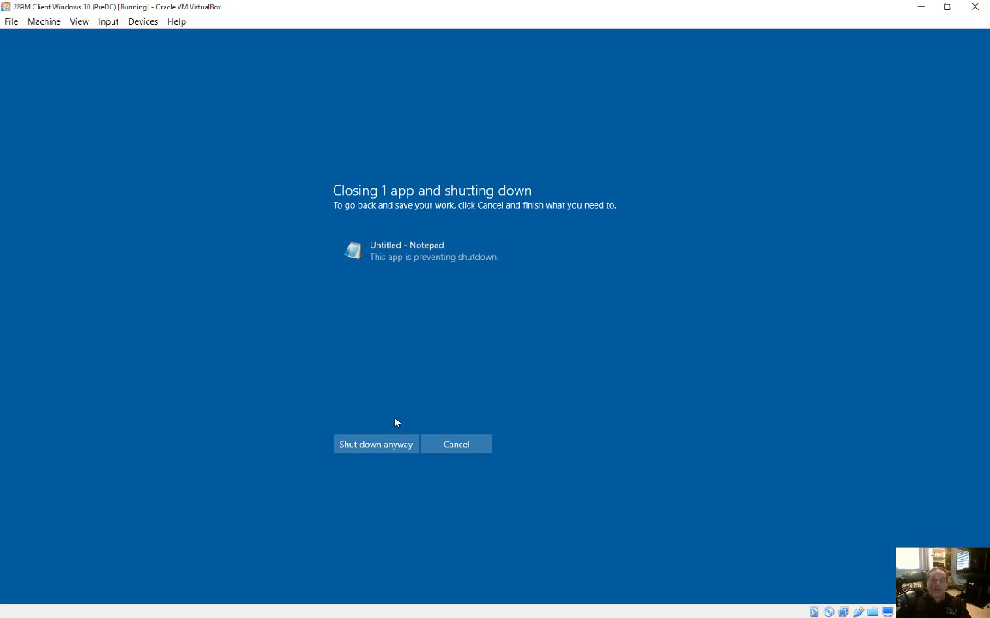
pyautogui.moveTo(395, 401)
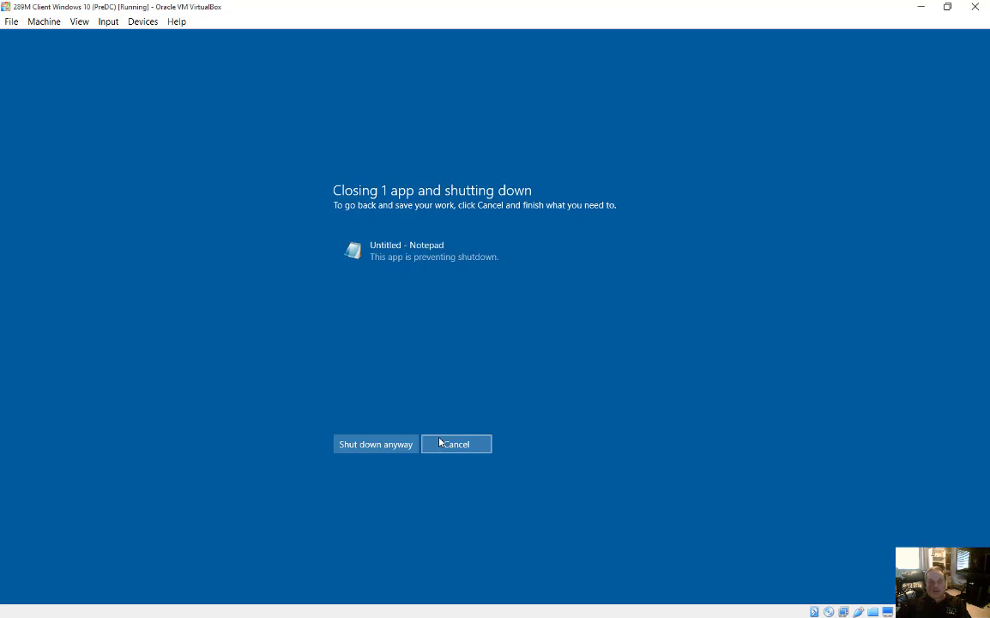
# - Let the Windows 10 guest shut down anyway despite the unsaved Notepad document
pyautogui.click(374, 443)
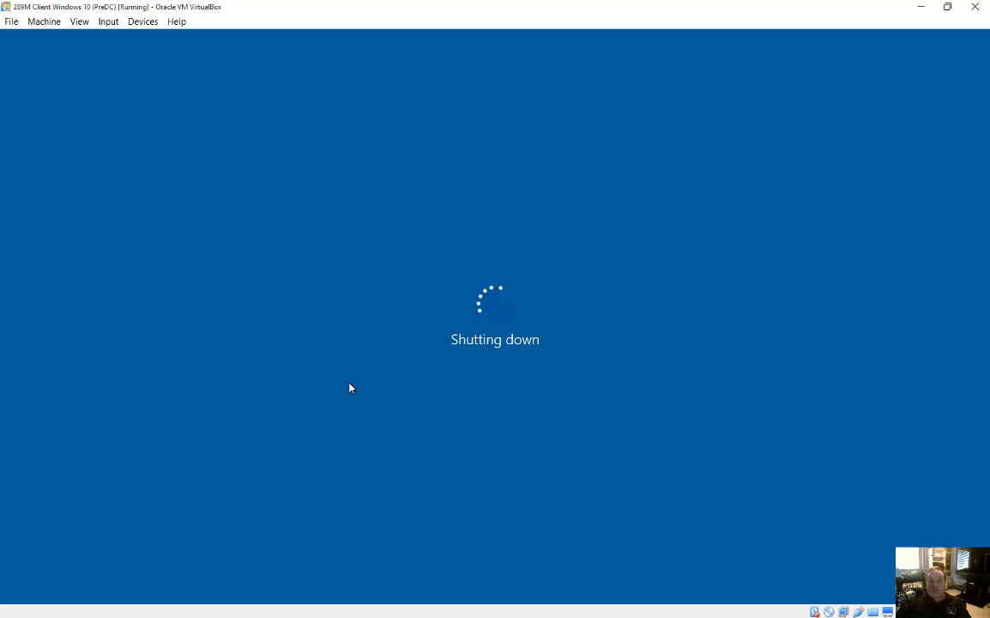